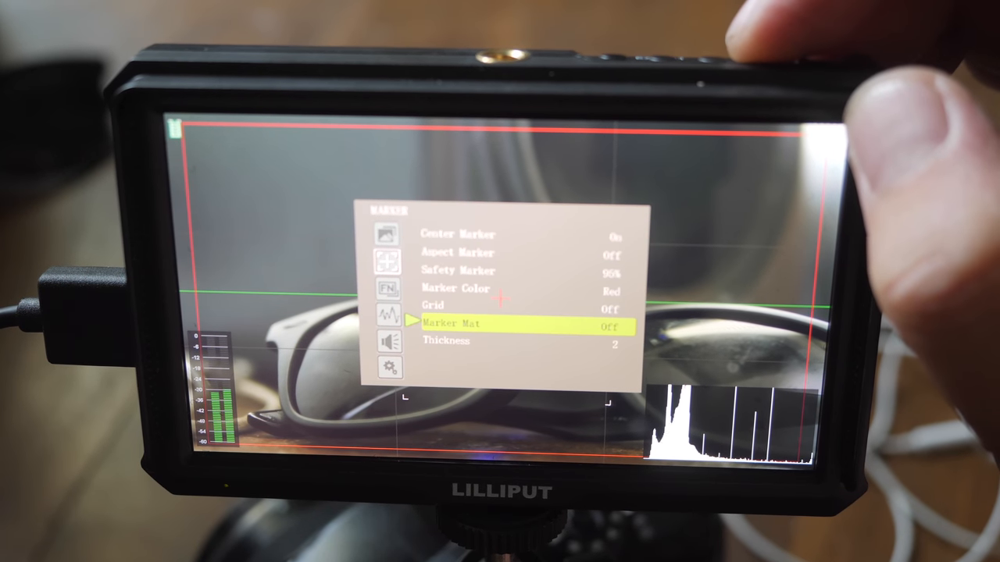
Move the Marker menu selection down from Marker Mat to Thickness (currently 2)
key("Down")
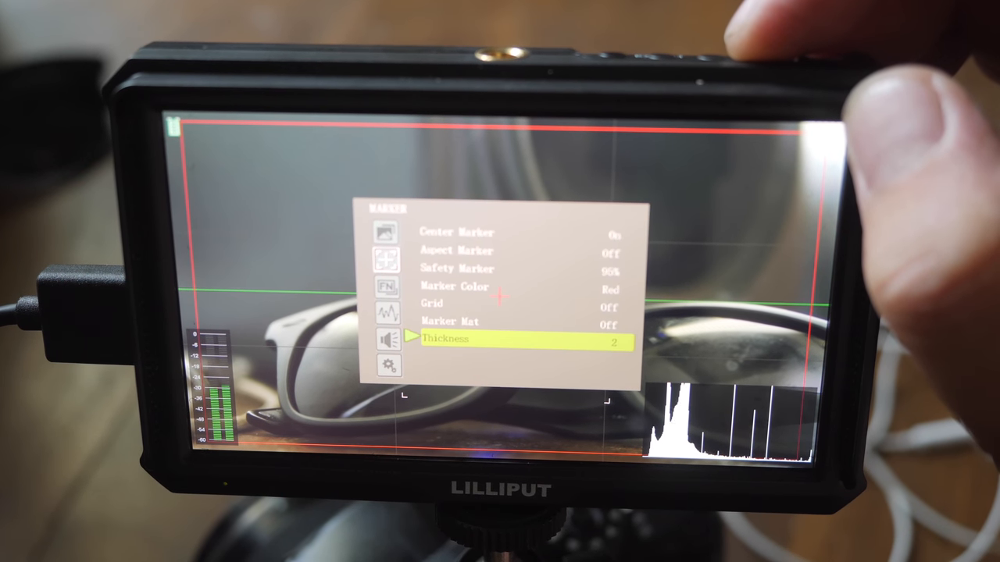